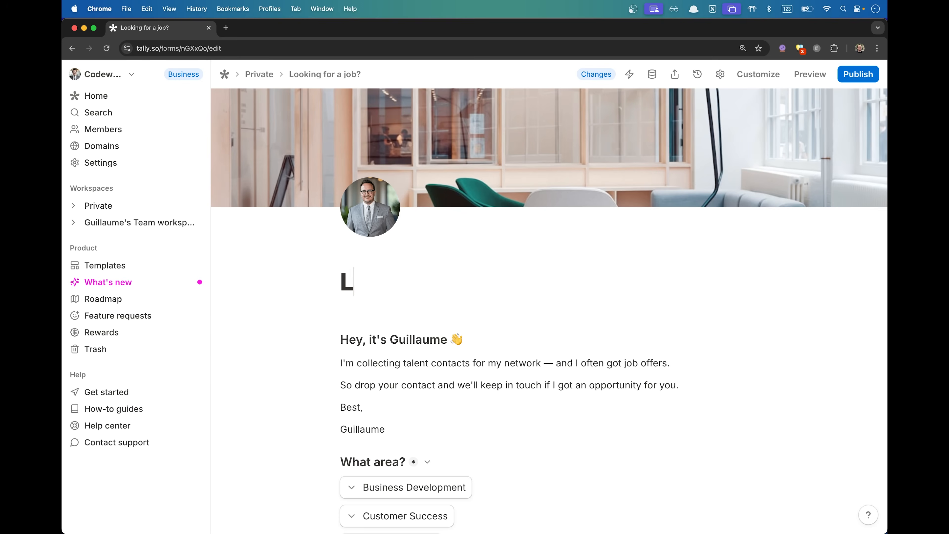
- Return to the Private workspace dashboard listing the 'Looking for a job?' form with 400 submissions
scroll(down, 3)
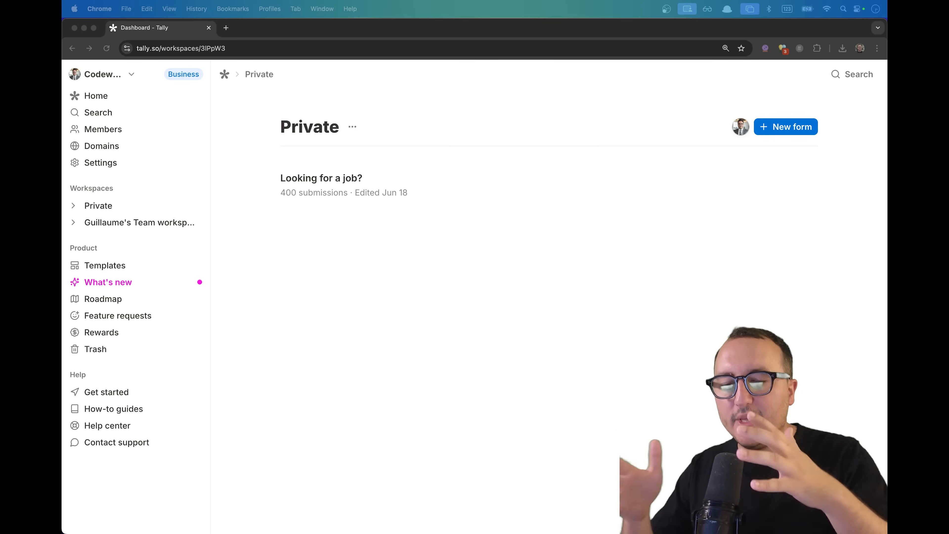
- View the live public 'Looking for a job?' form and scroll through its intro and first questions
click(321, 178)
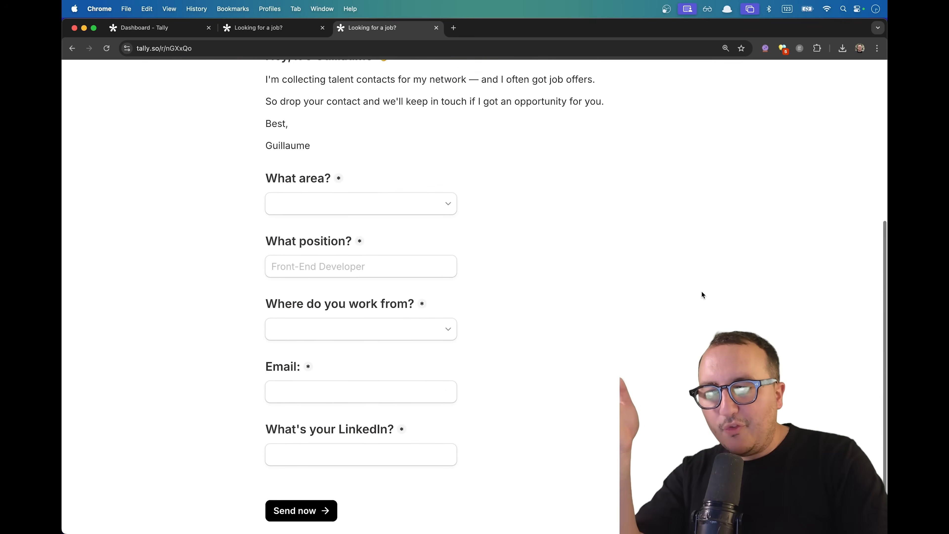
scroll(up, 3)
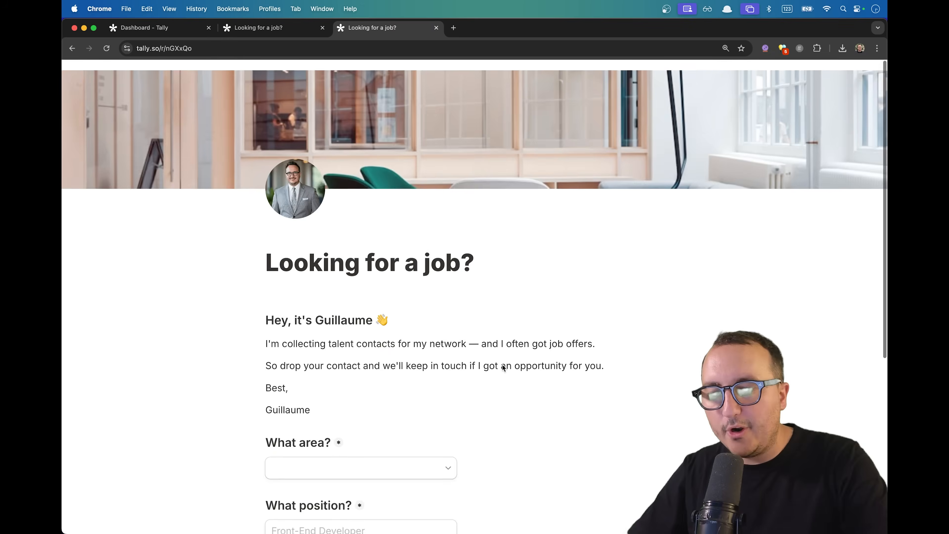
click(152, 27)
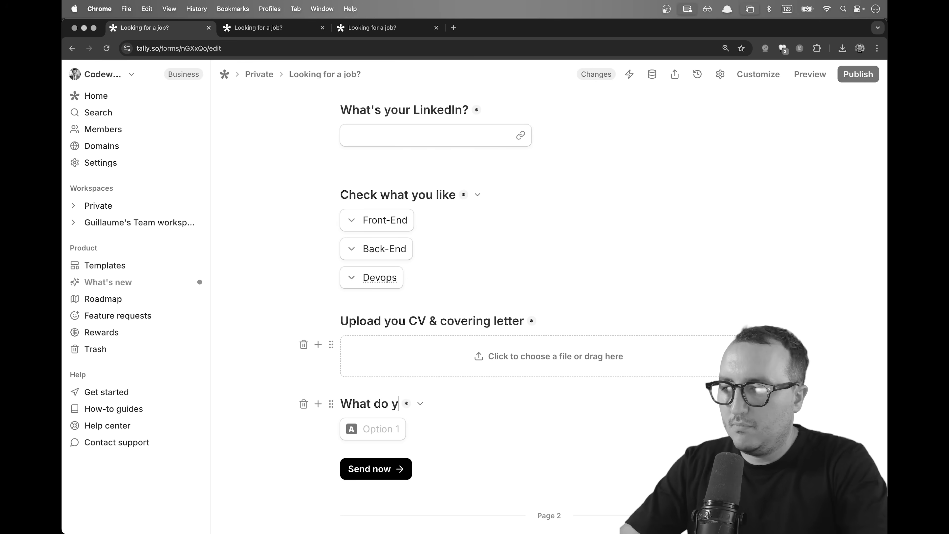
scroll(down, 3)
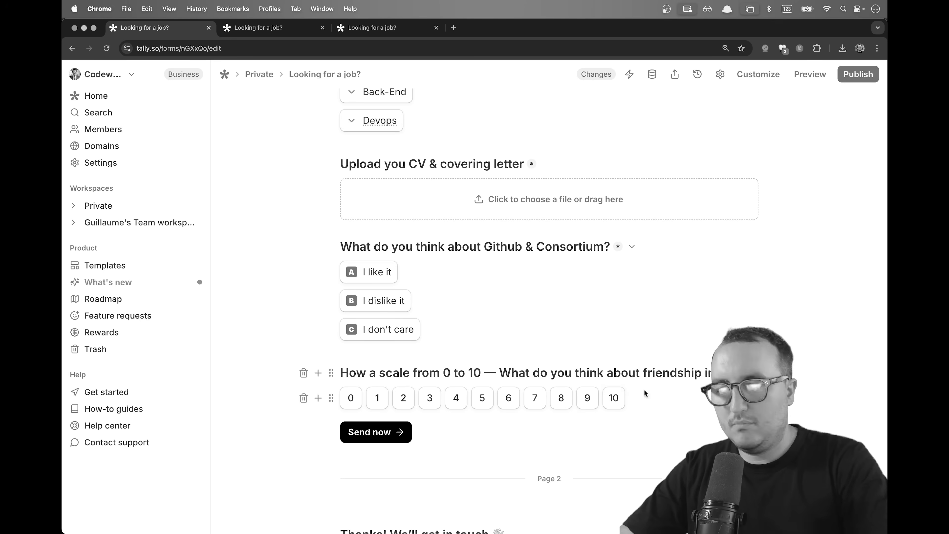
scroll(up, 3)
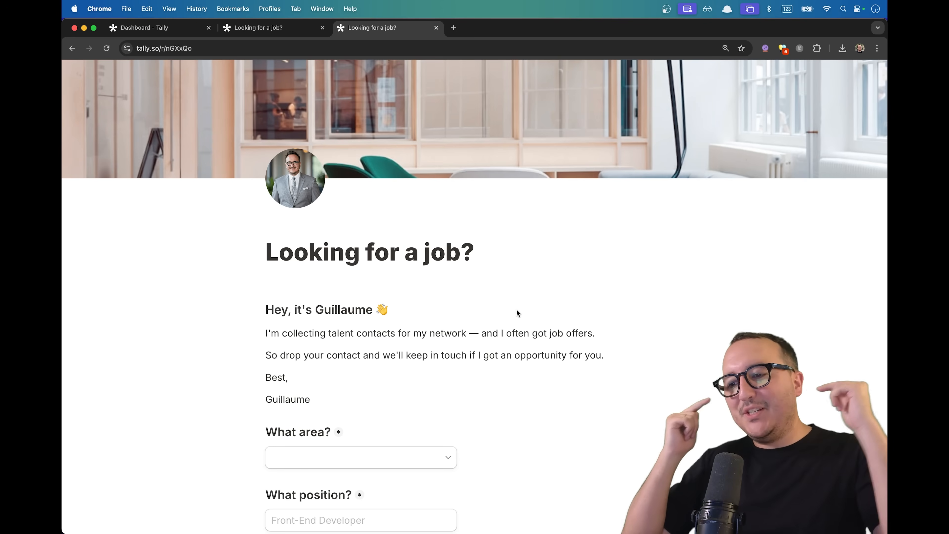
- Show the form's Insights page with 700 visits, 600 unique visitors and 400 submissions
scroll(down, 3)
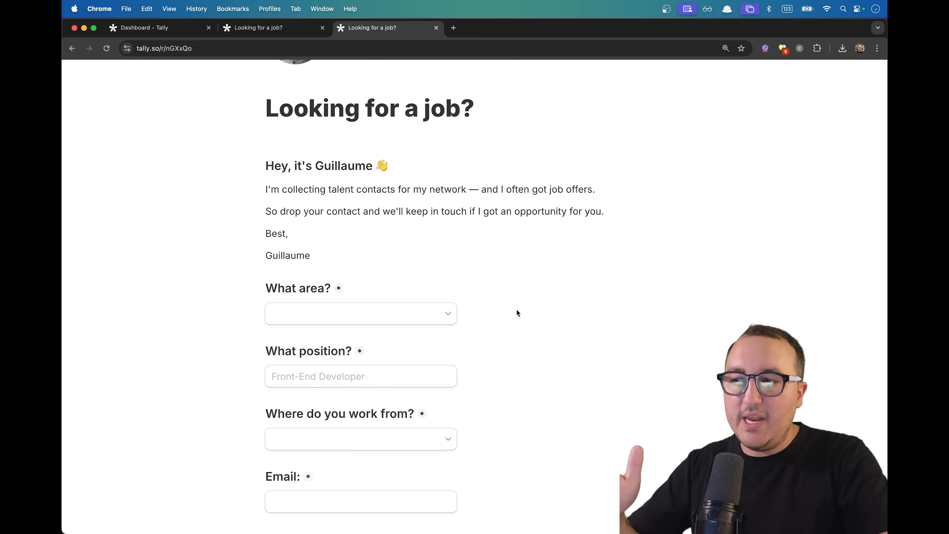
click(267, 28)
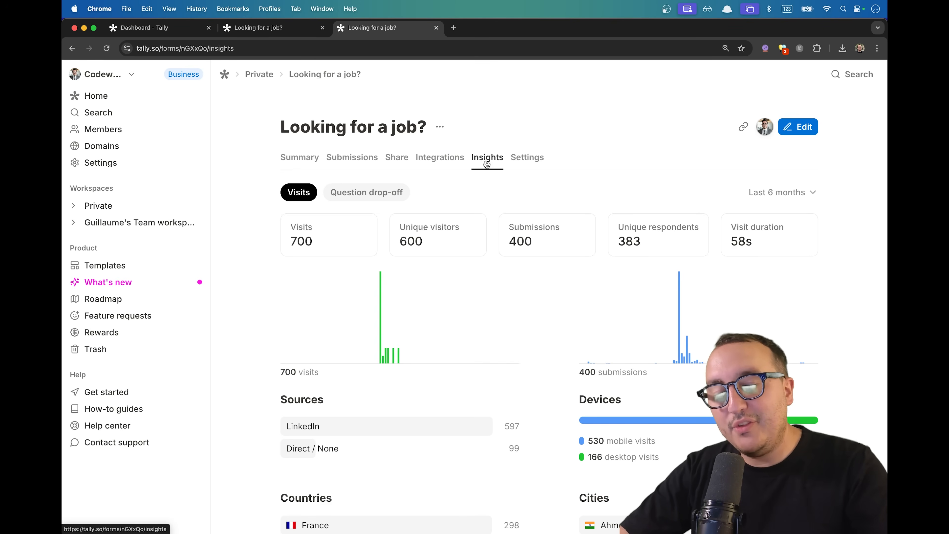
scroll(down, 3)
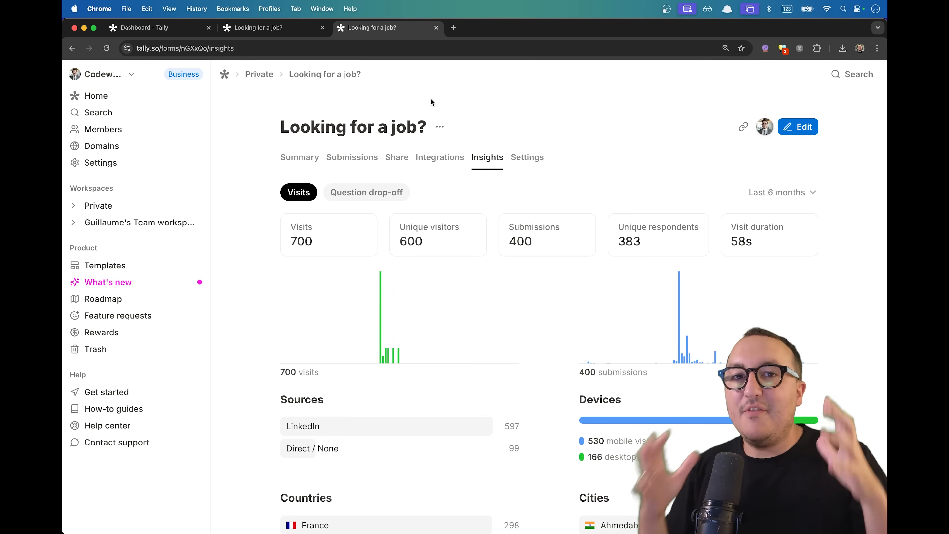
scroll(down, 3)
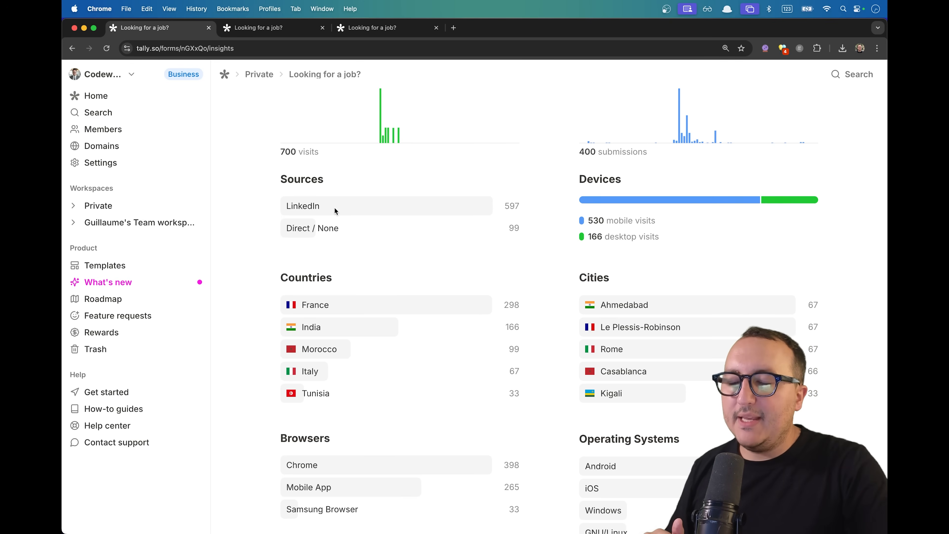
mouse_move(501, 205)
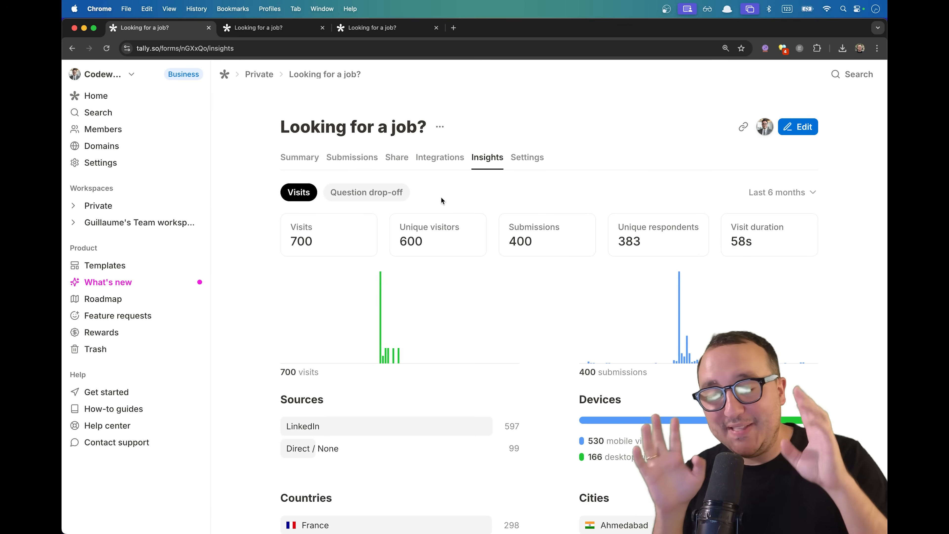
- Review the question drop-off funnel on the Insights page, scrolling through its stages
click(366, 192)
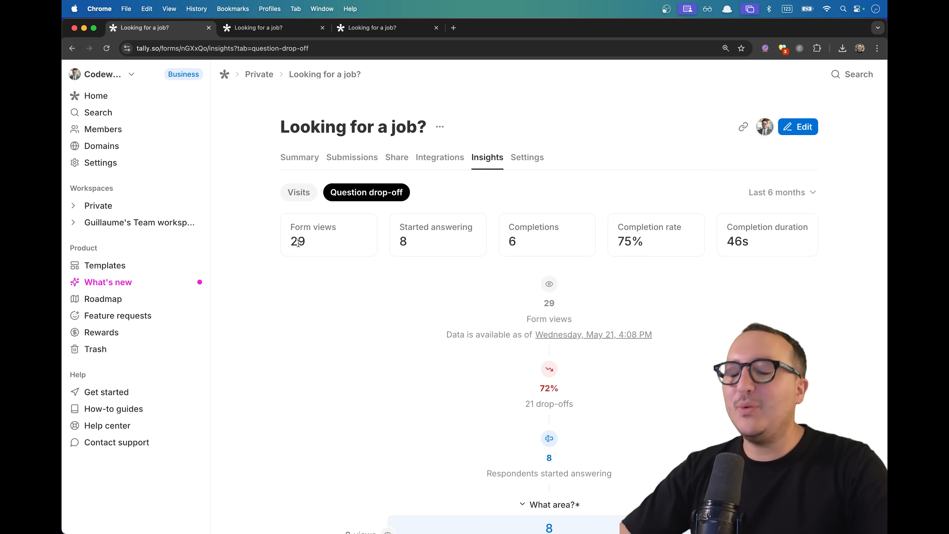
scroll(down, 3)
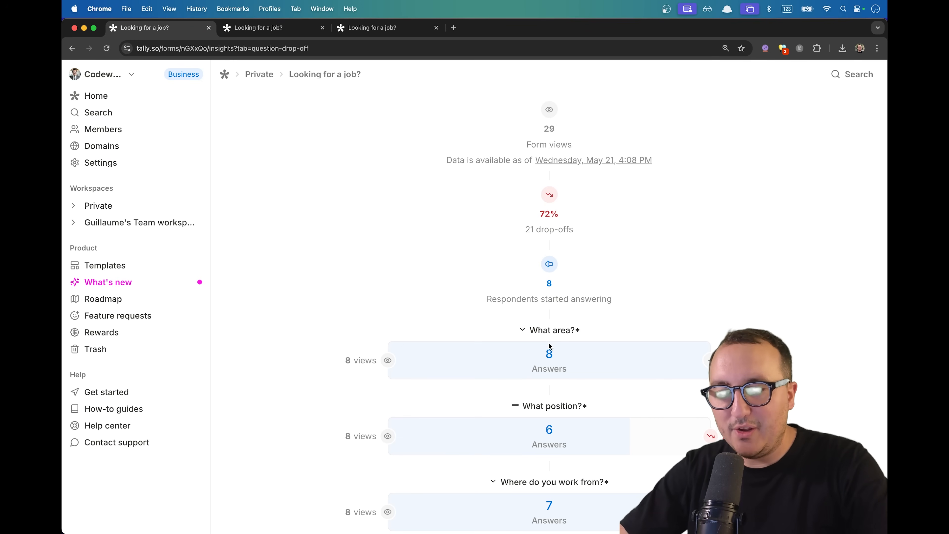
scroll(down, 3)
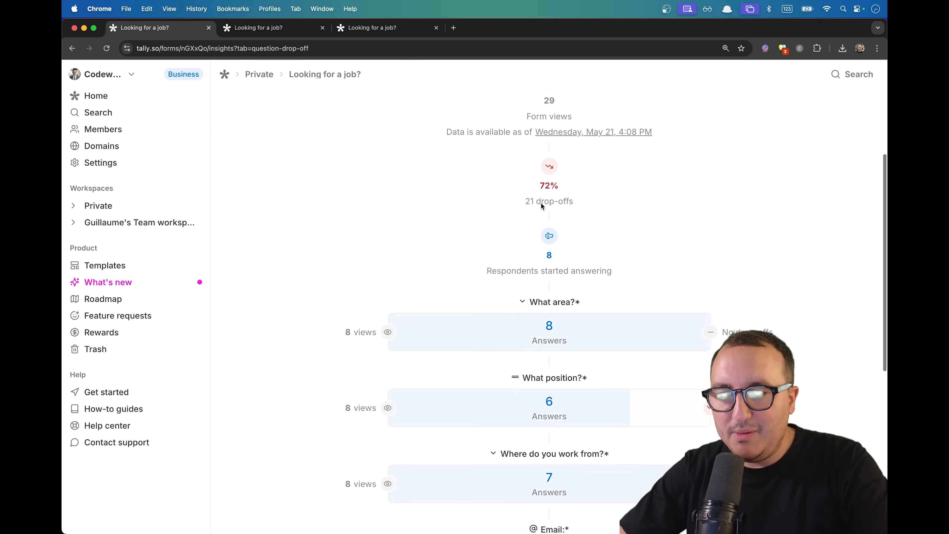
scroll(down, 3)
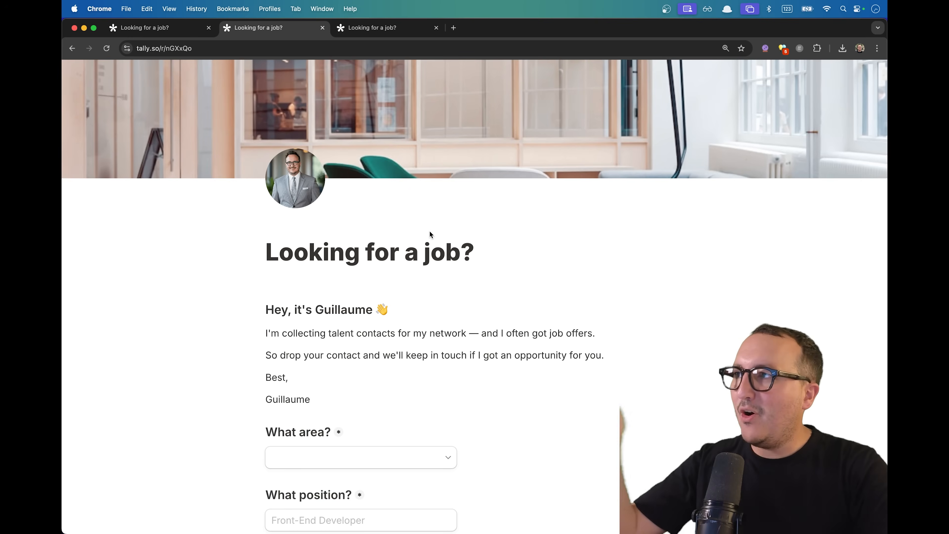
- Show the question drop-off funnel again: 29 form views, 8 started, 6 completions
scroll(down, 3)
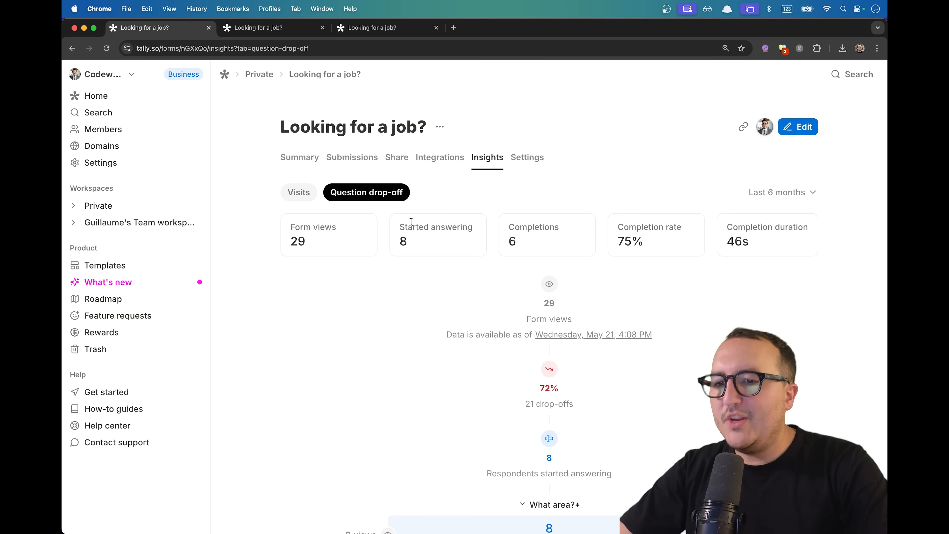
mouse_move(627, 308)
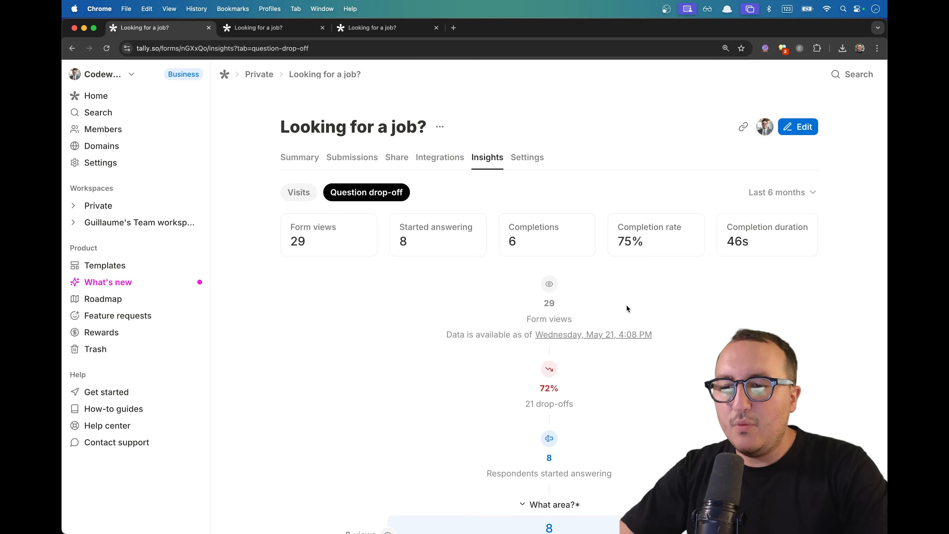
scroll(down, 3)
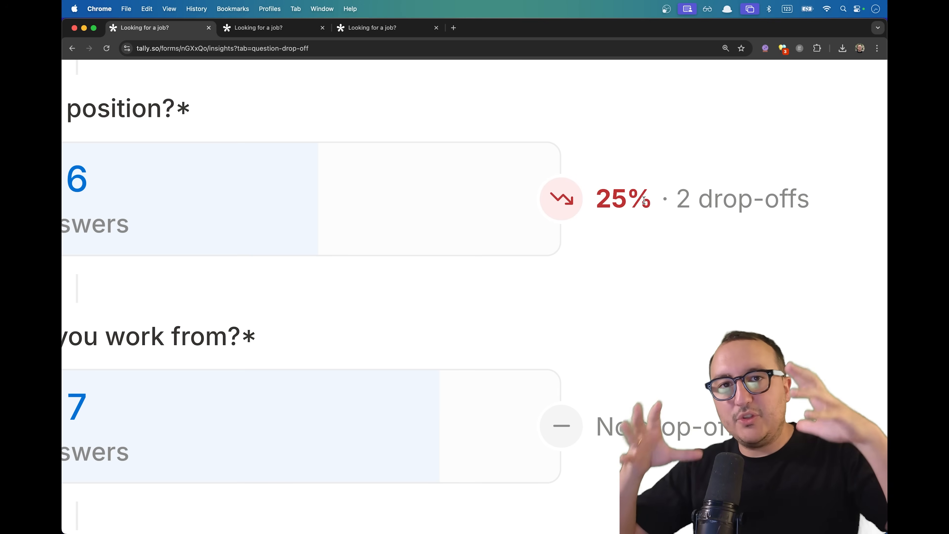
mouse_move(654, 247)
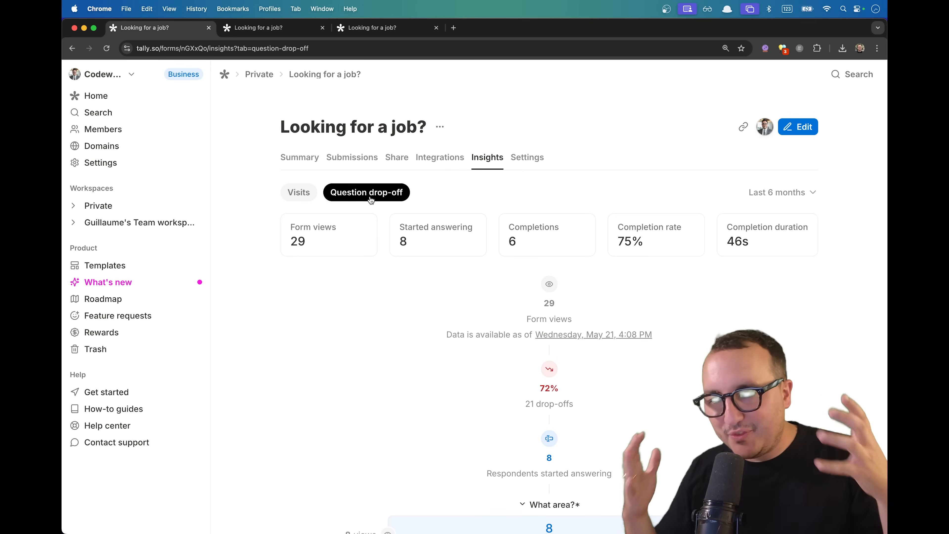
scroll(down, 3)
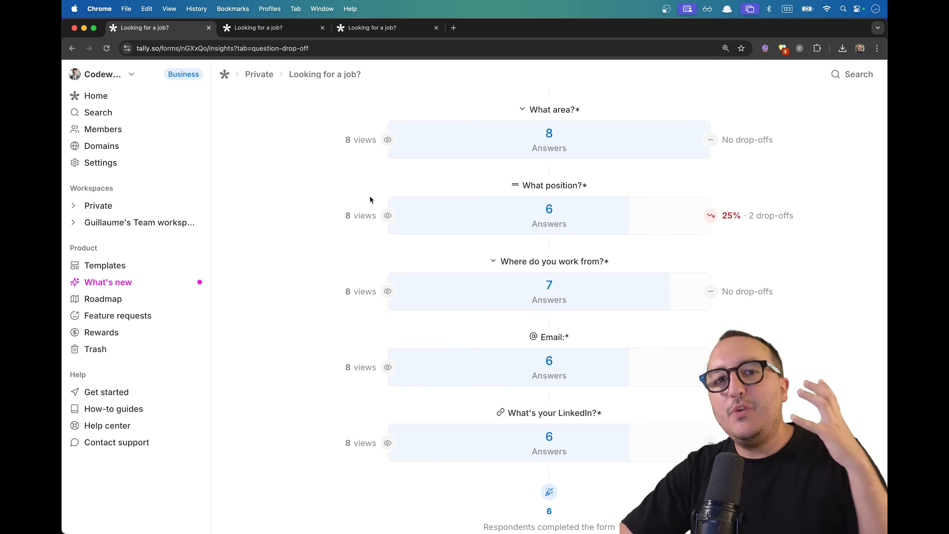